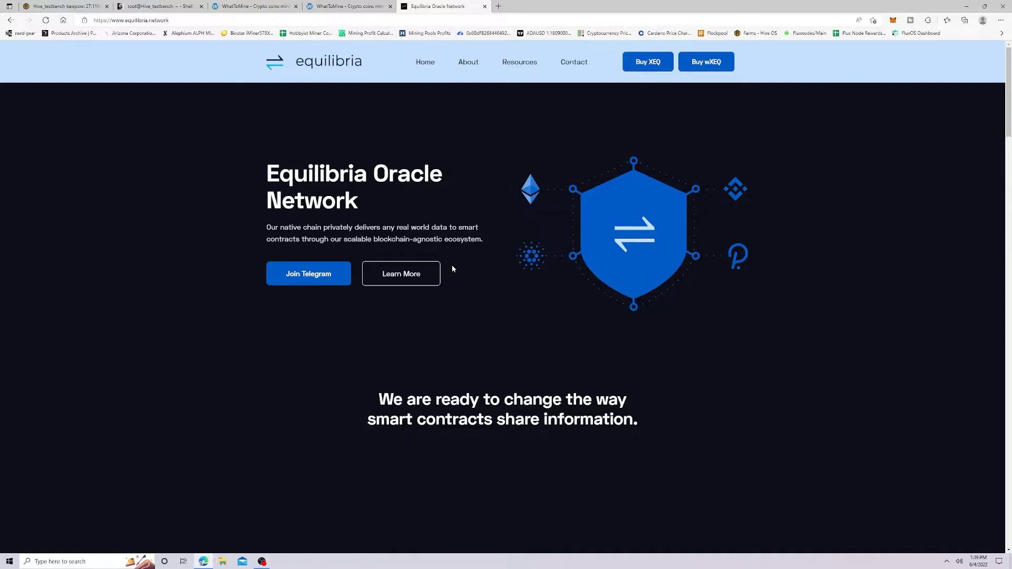
mouse_move(70, 241)
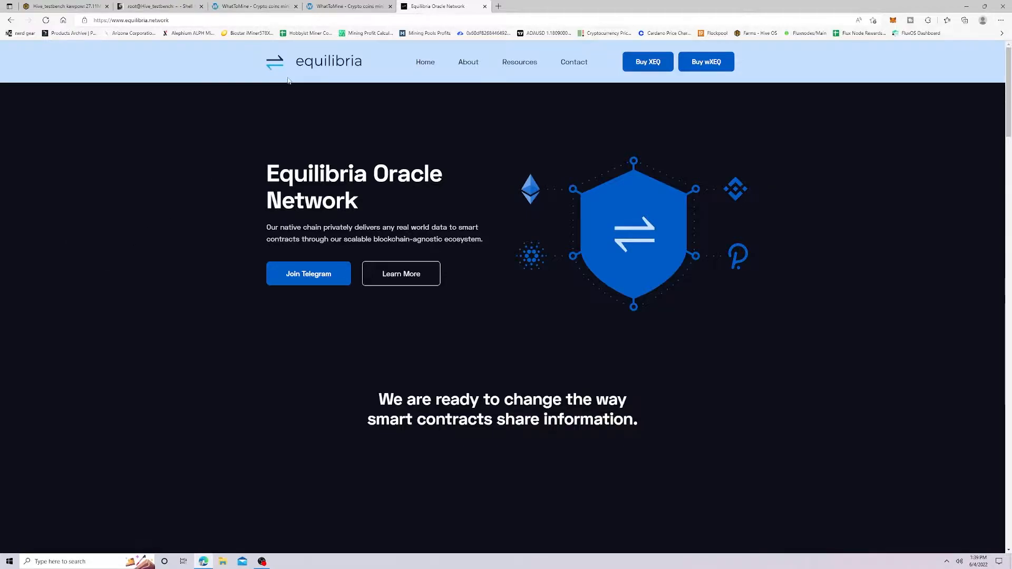
mouse_move(304, 66)
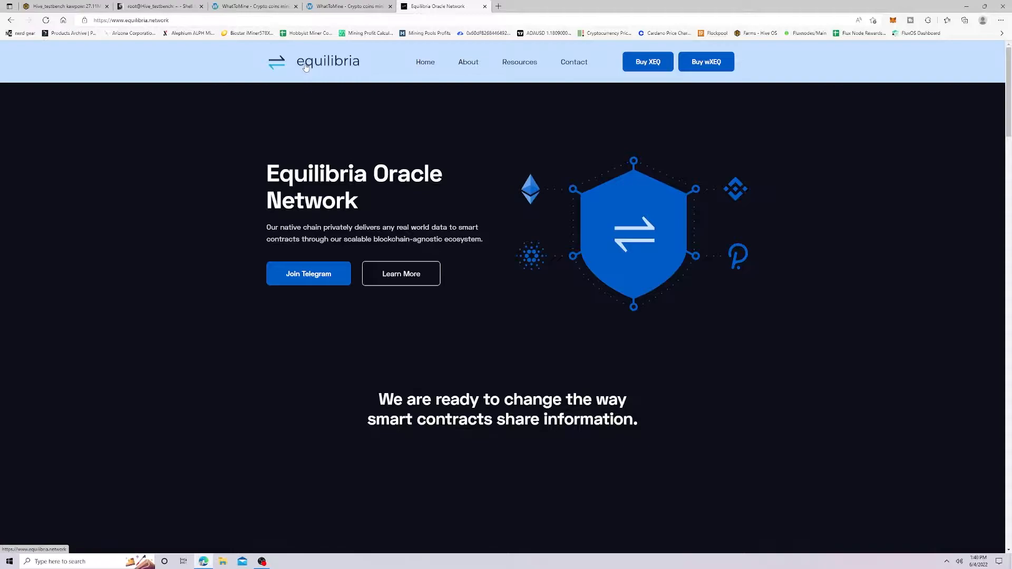
mouse_move(298, 113)
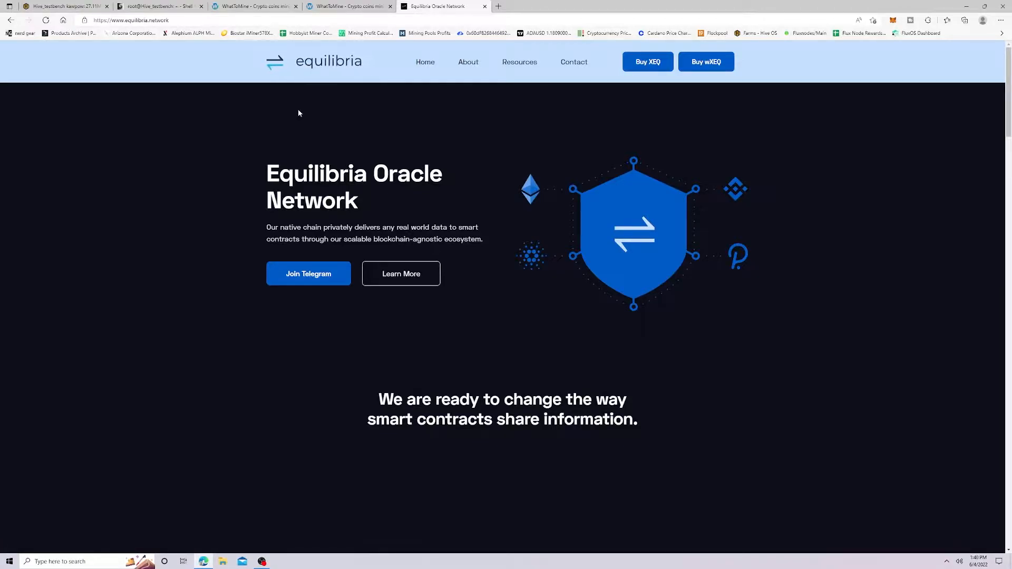
Browse WhatToMine's GPU coin list down to the CryptoNightGPU coins like Equilibria and back up to Ethereum
left_click(254, 6)
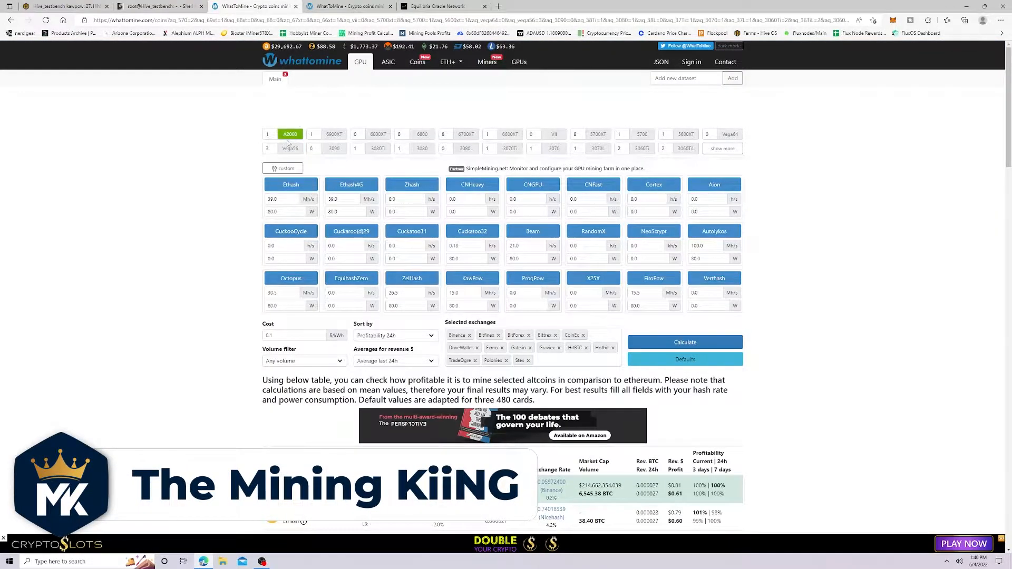
mouse_move(531, 185)
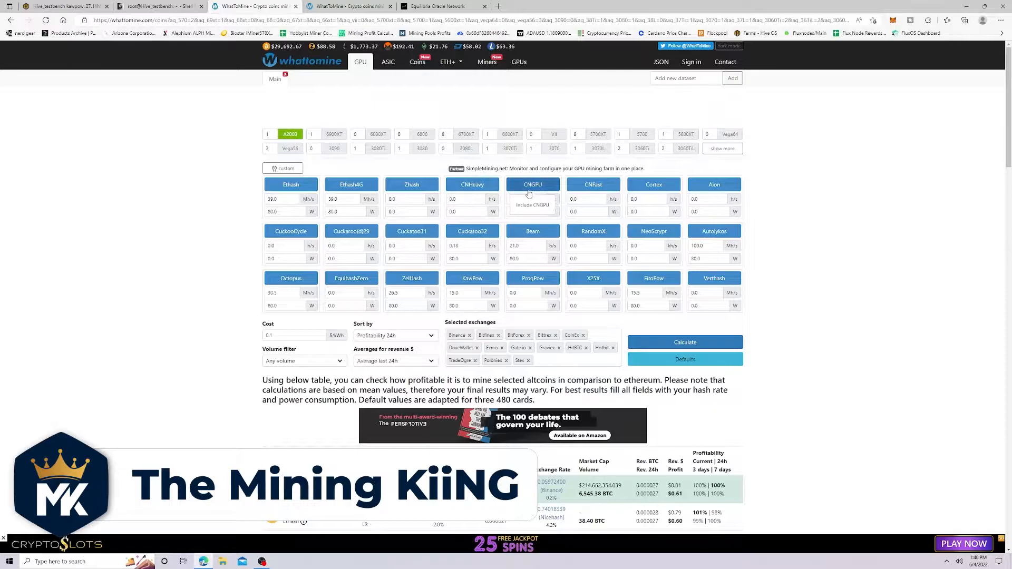
scroll("down", 3)
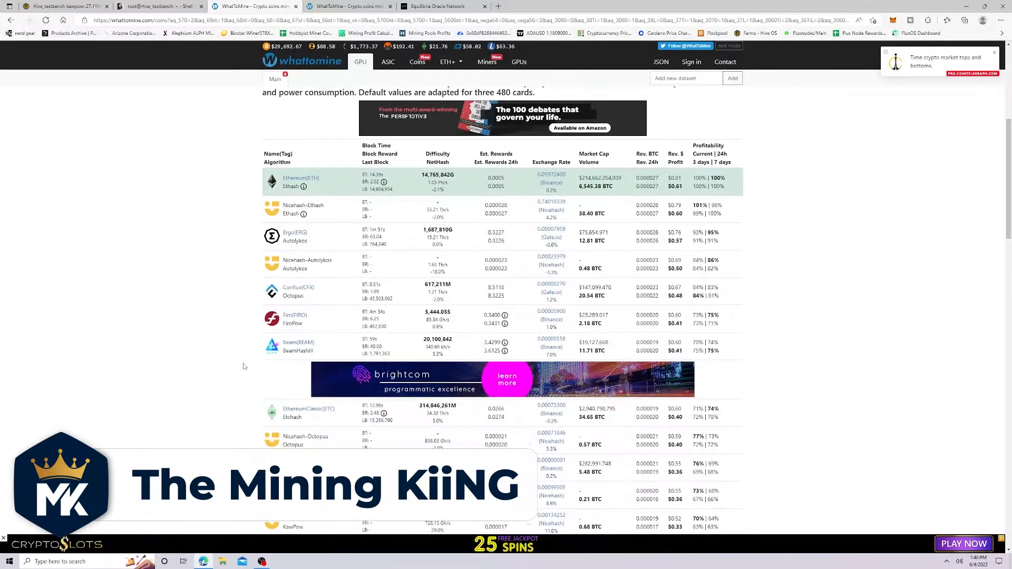
scroll("down", 3)
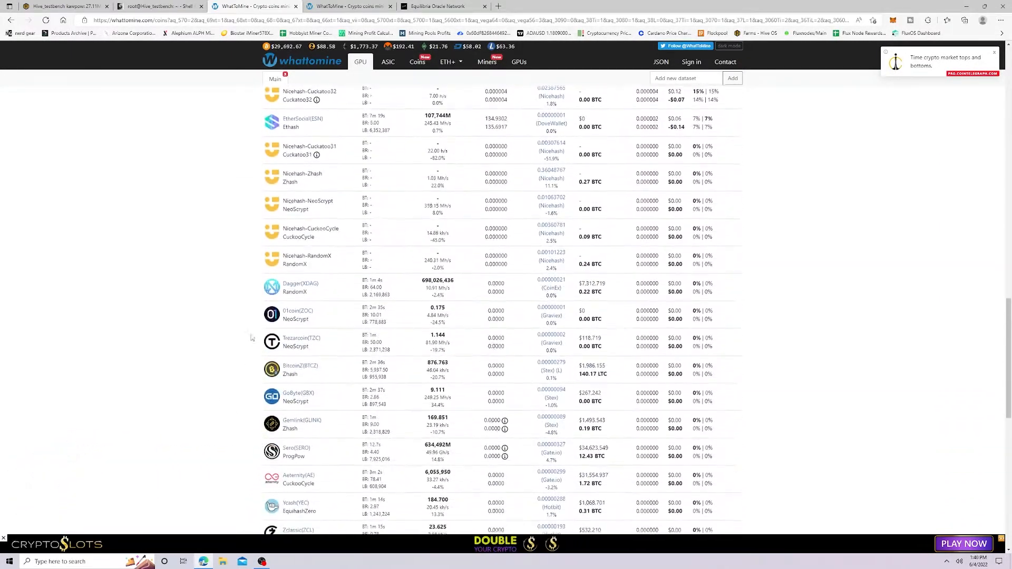
scroll("down", 3)
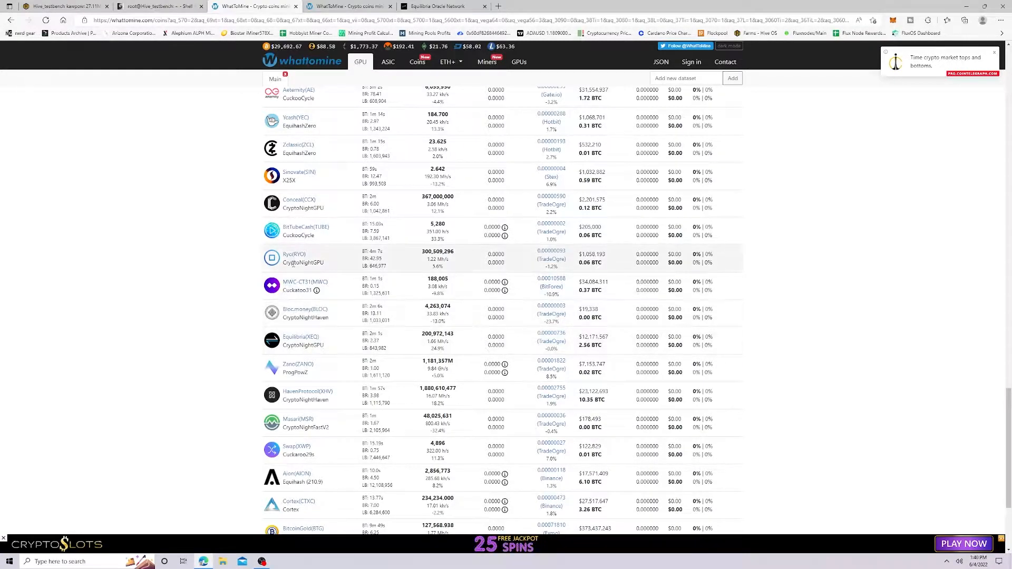
mouse_move(299, 199)
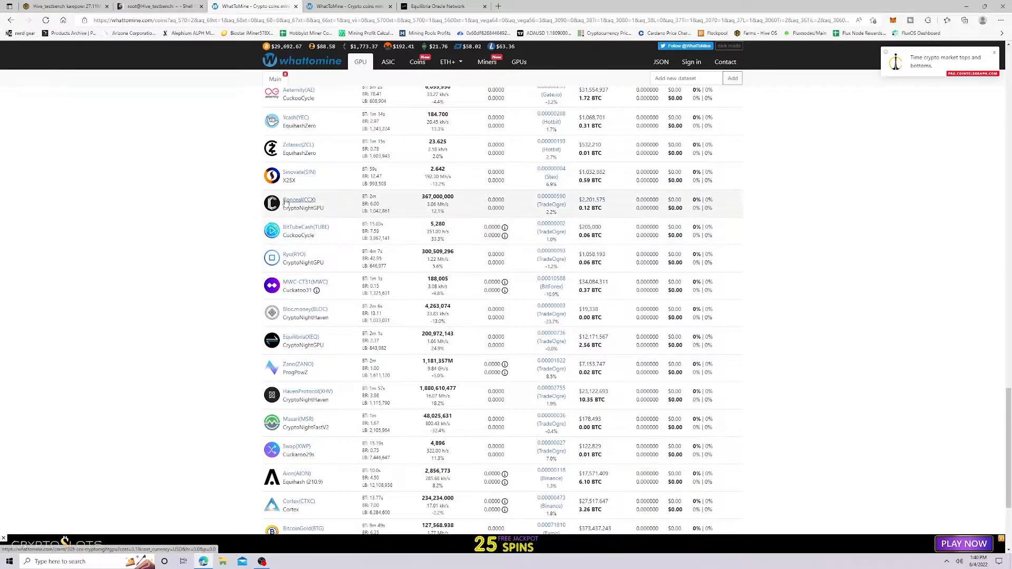
mouse_move(468, 213)
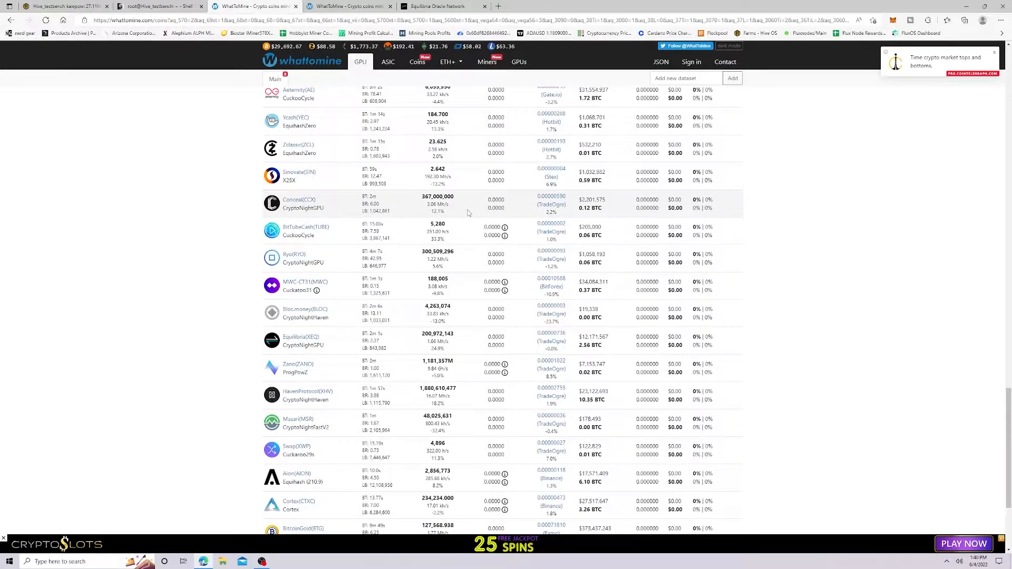
mouse_move(235, 270)
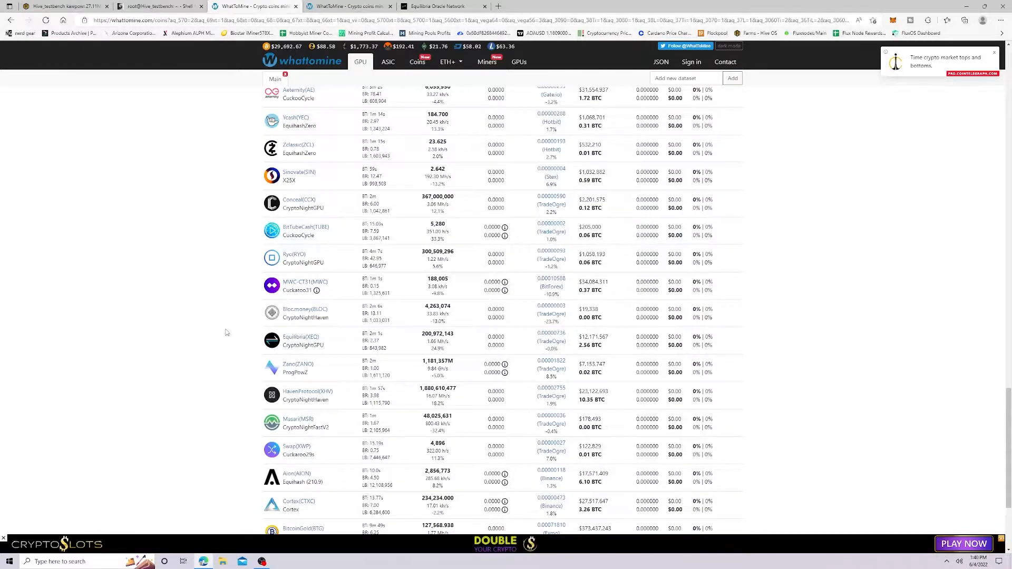
scroll("up", 3)
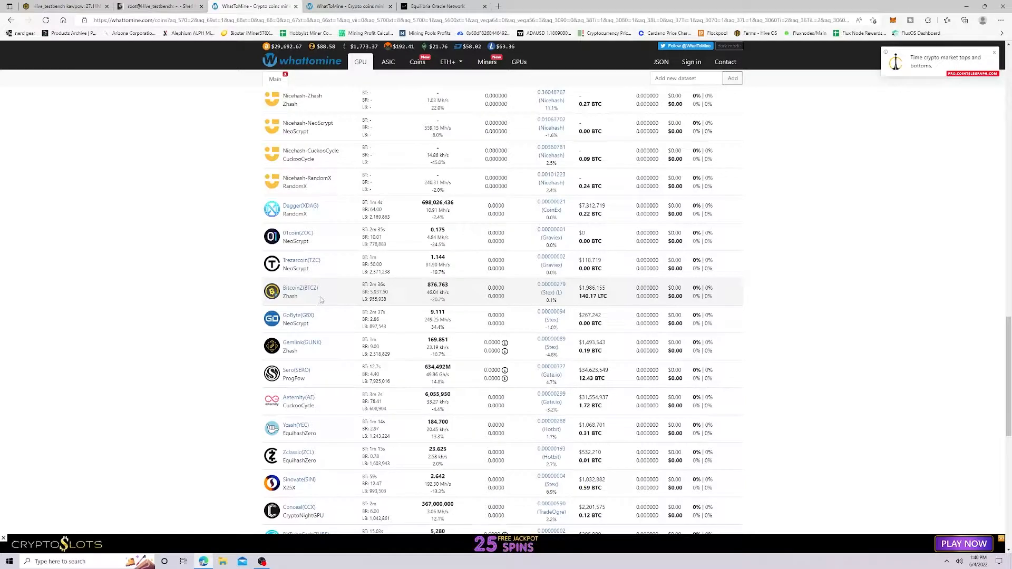
scroll("down", 3)
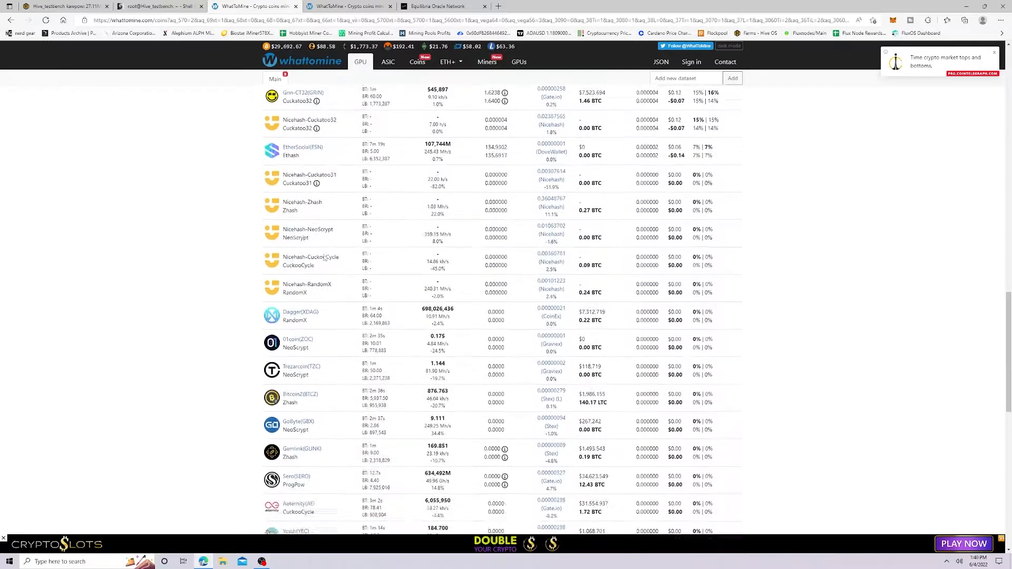
scroll("up", 3)
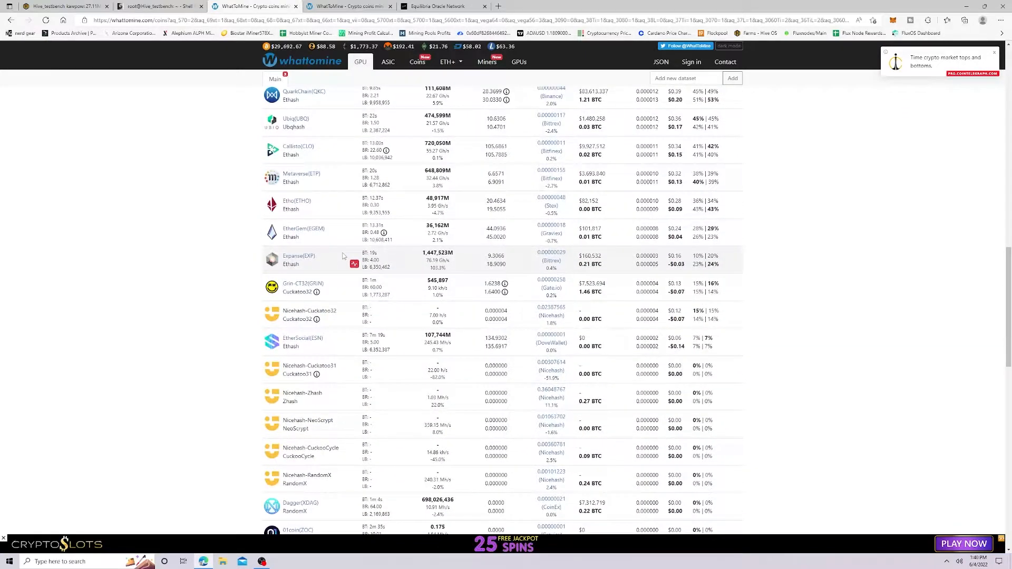
mouse_move(393, 284)
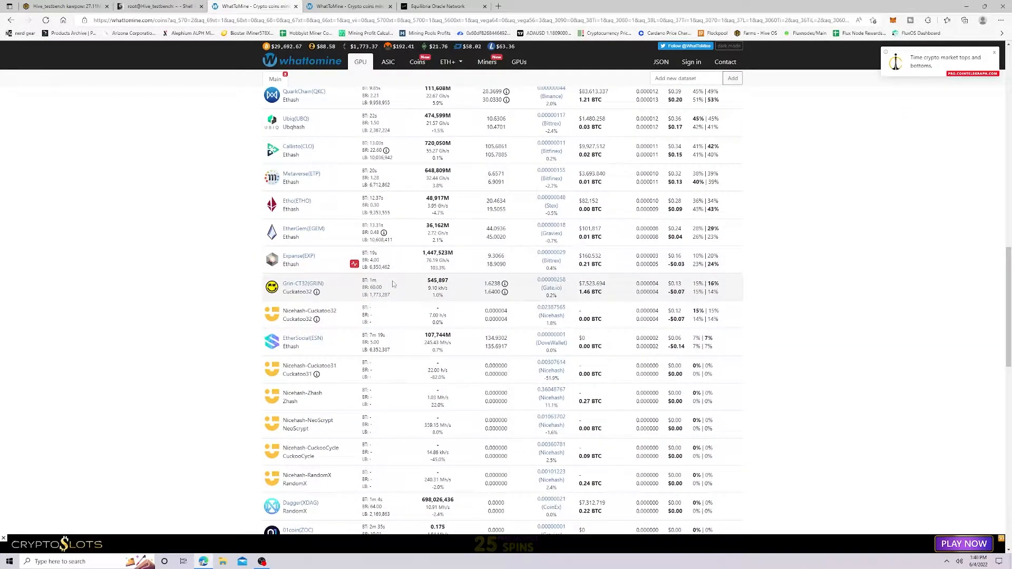
scroll("up", 3)
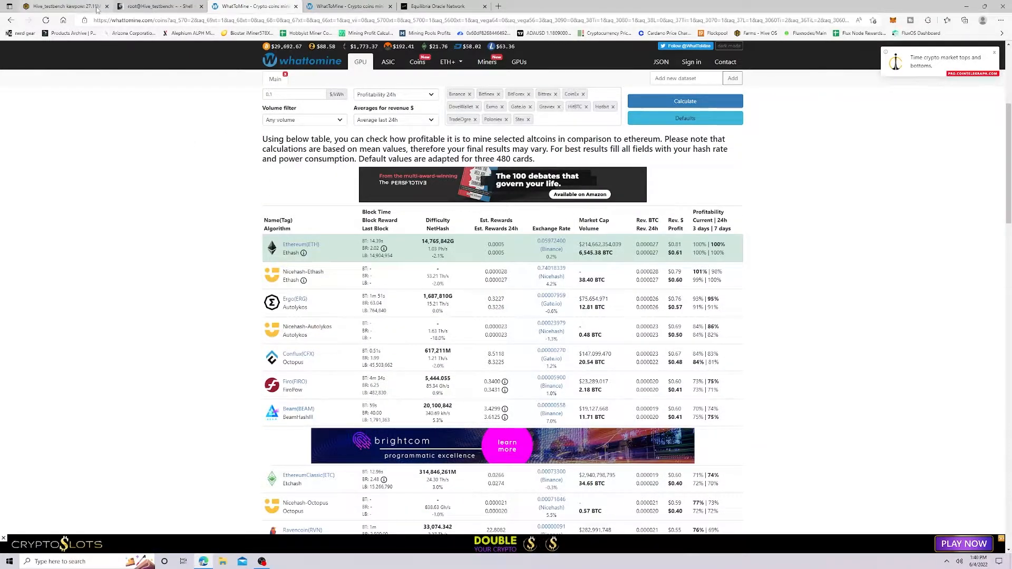
Clear the Hive_testbench rig's notifications and review its GPU list with the RTX A2000 at 1.720 kH
left_click(58, 6)
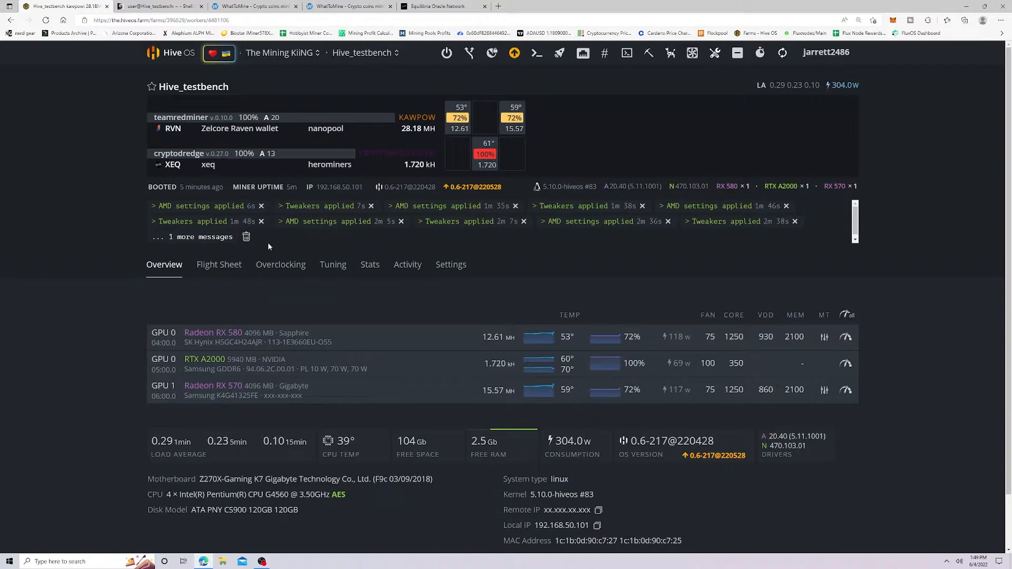
mouse_move(296, 445)
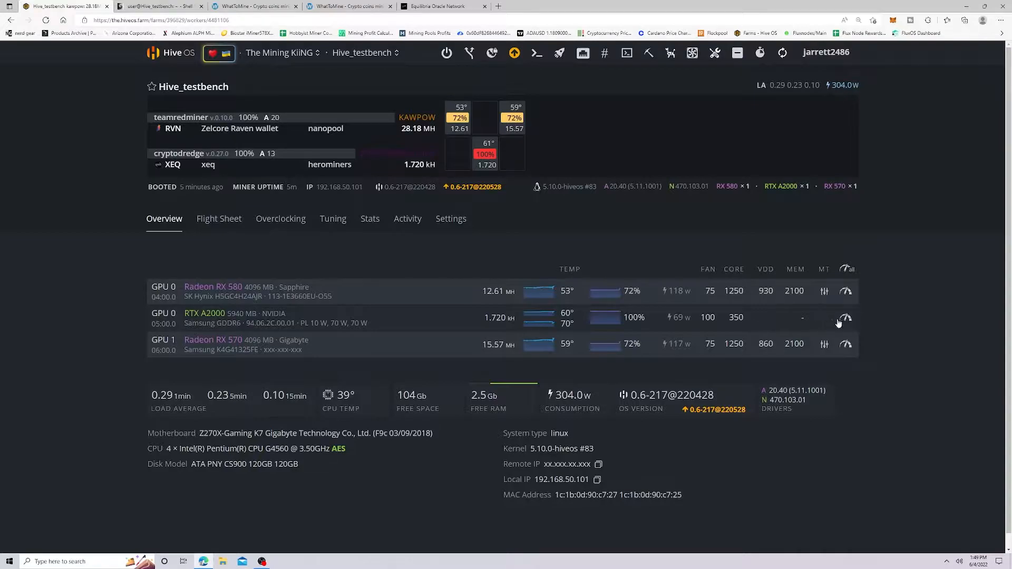
left_click(847, 317)
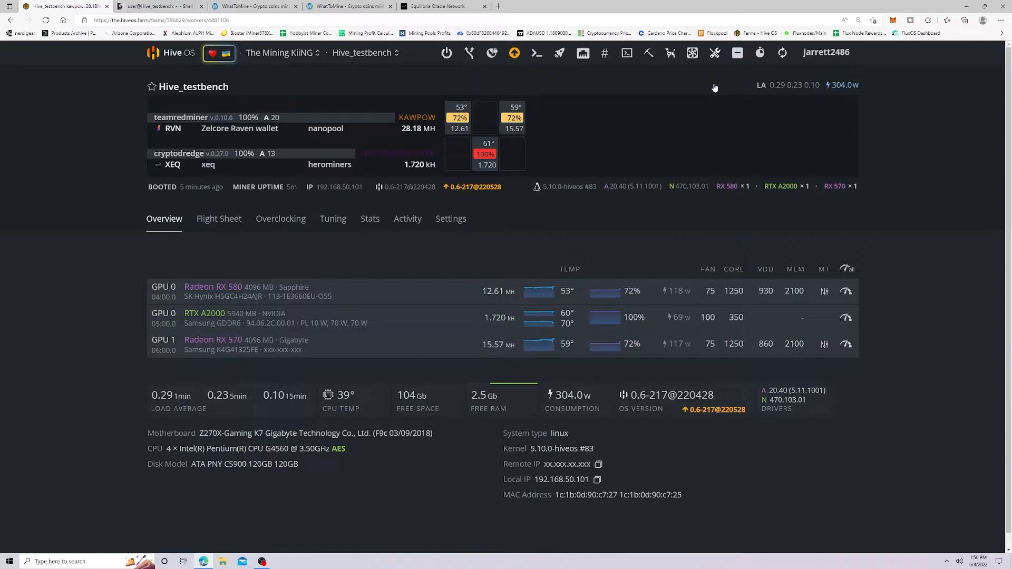
mouse_move(560, 326)
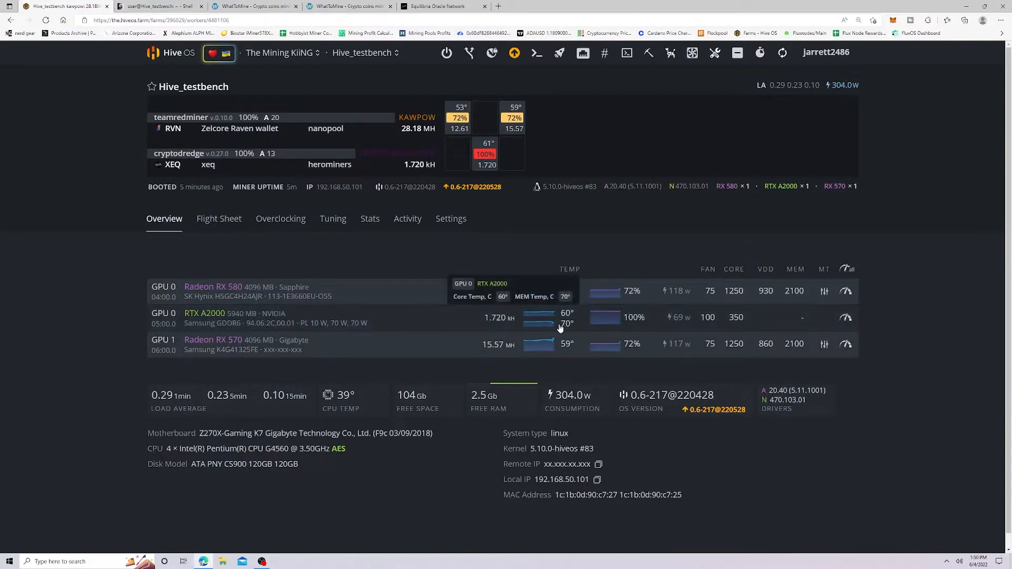
mouse_move(463, 327)
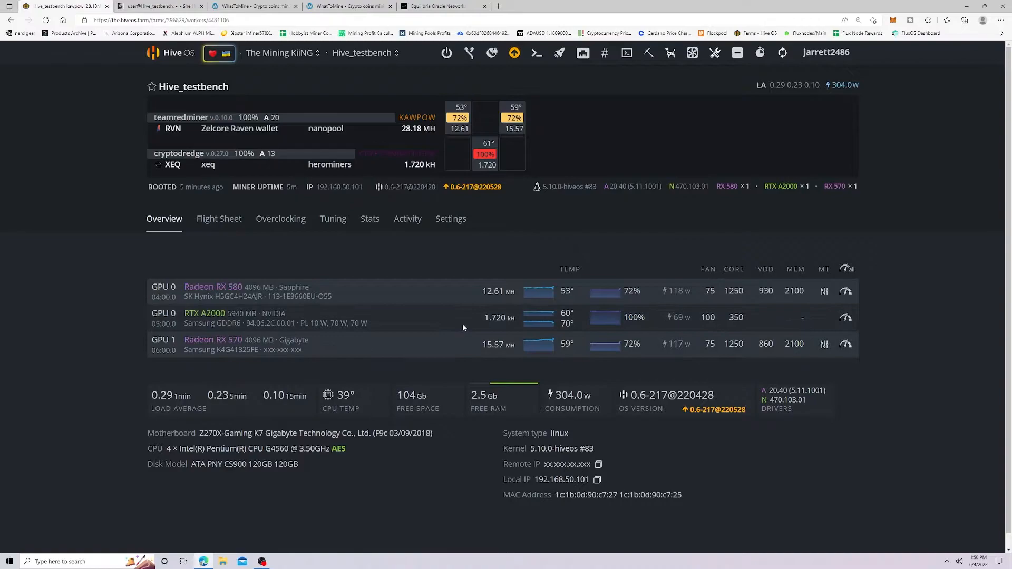
mouse_move(462, 313)
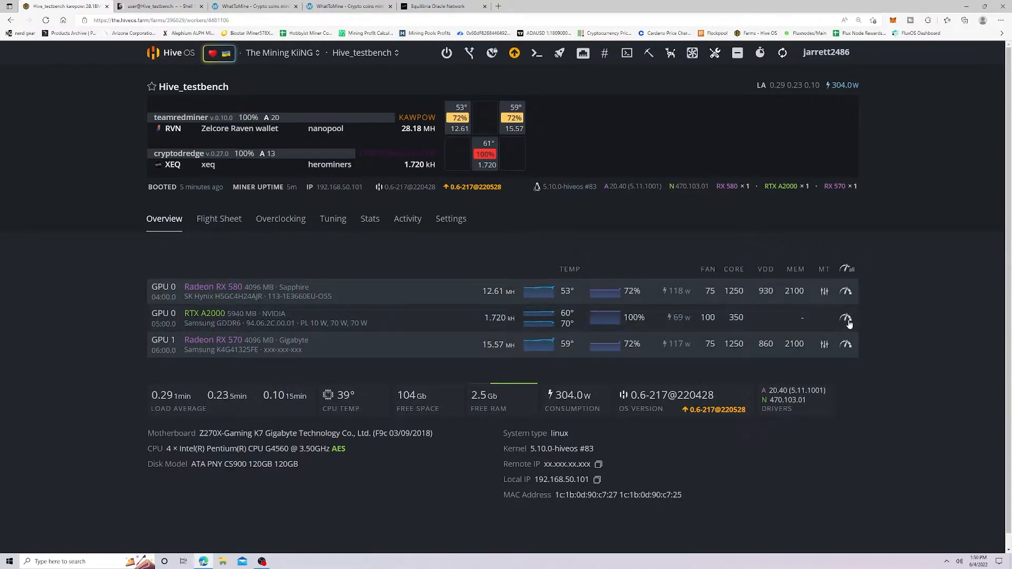
left_click(847, 317)
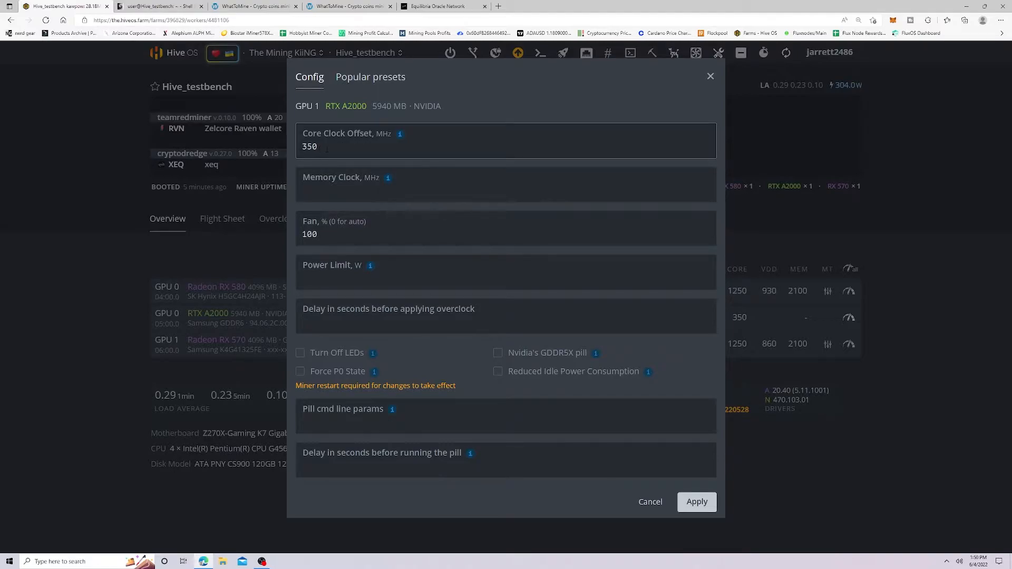
mouse_move(100, 303)
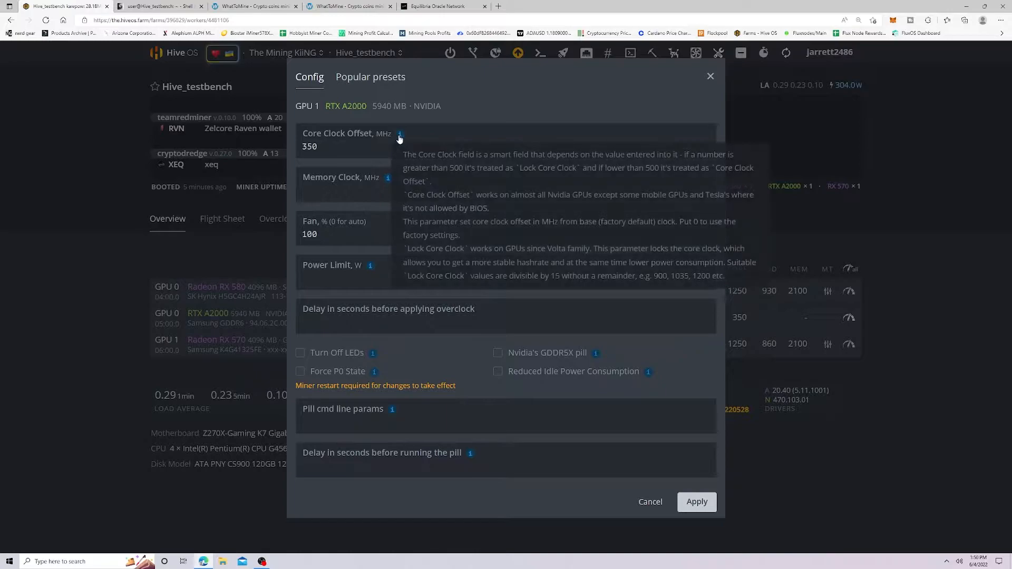
mouse_move(596, 49)
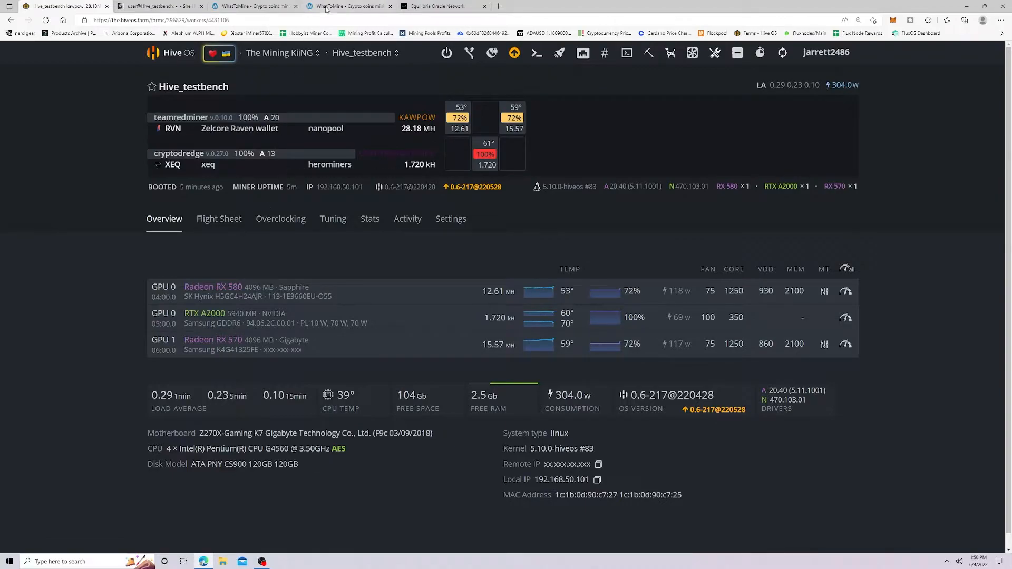
Review the CryptoDredge log showing the RTX A2000 hashing CryptoNightGPU at about 1730 H/s with accepted shares
left_click(155, 7)
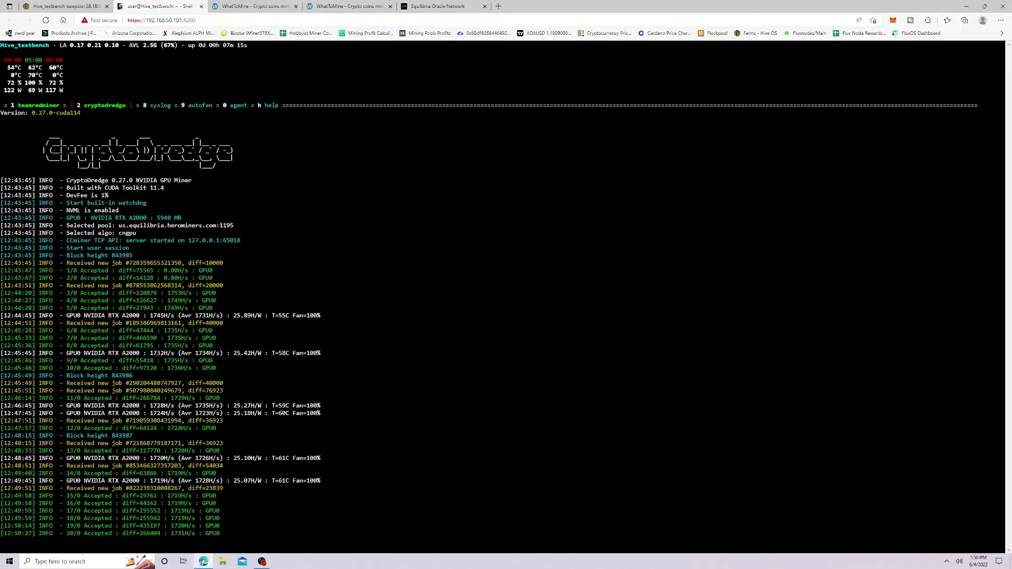
scroll("down", 3)
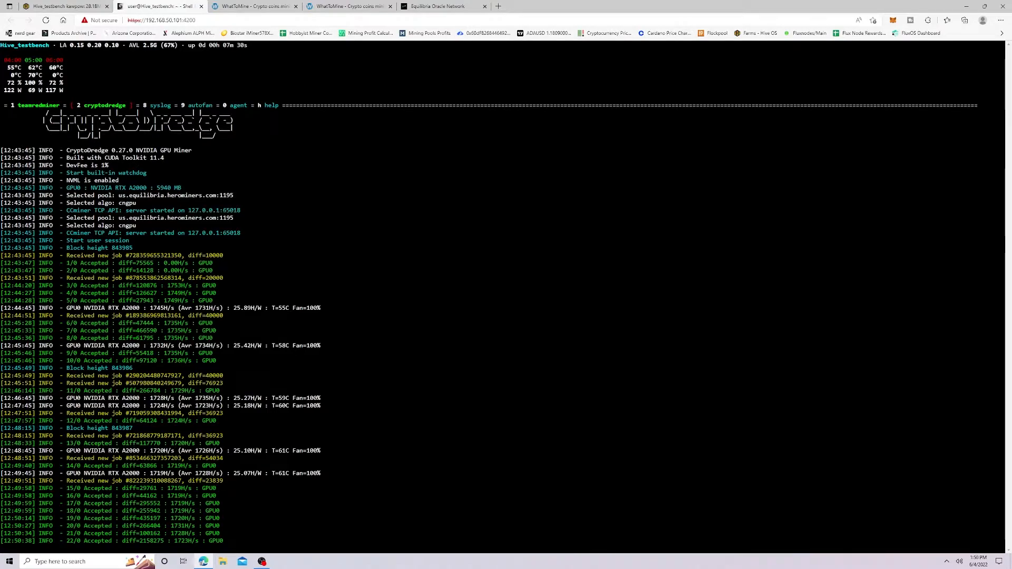
scroll("down", 3)
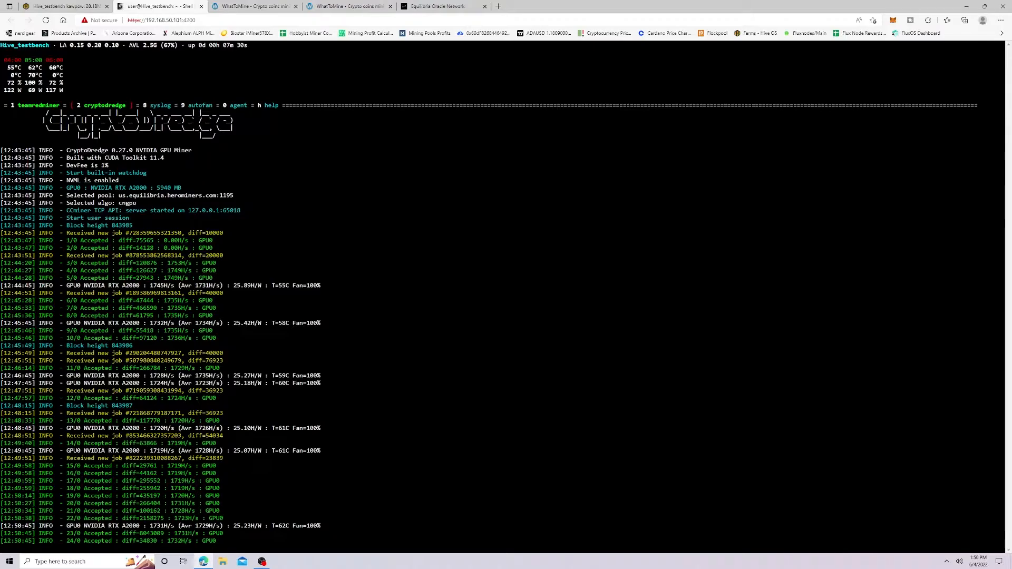
mouse_move(254, 7)
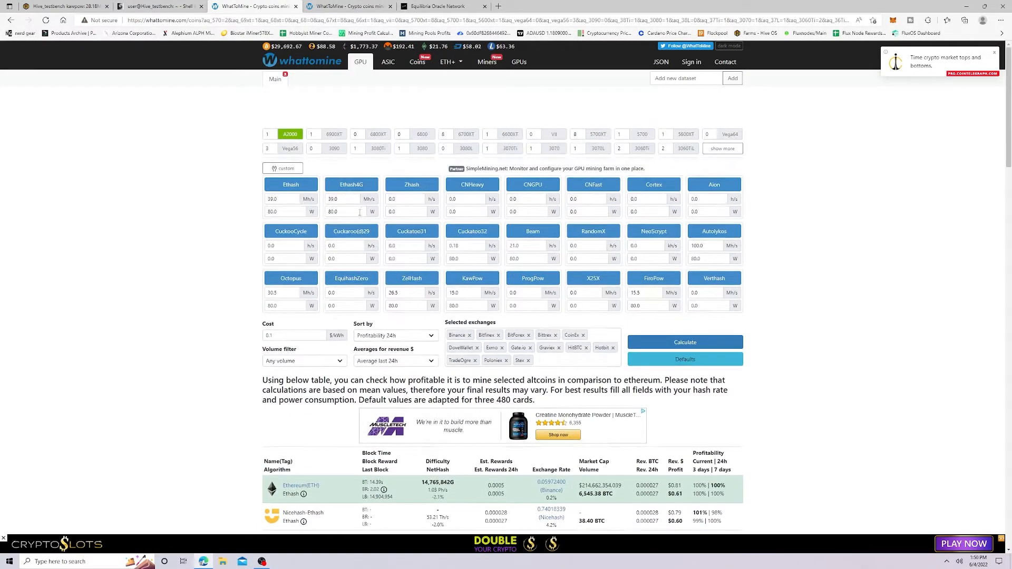
Scroll the coin list on the calculator page where CNGPU is set to 1730.0 h/s at 88.0 W
scroll("down", 3)
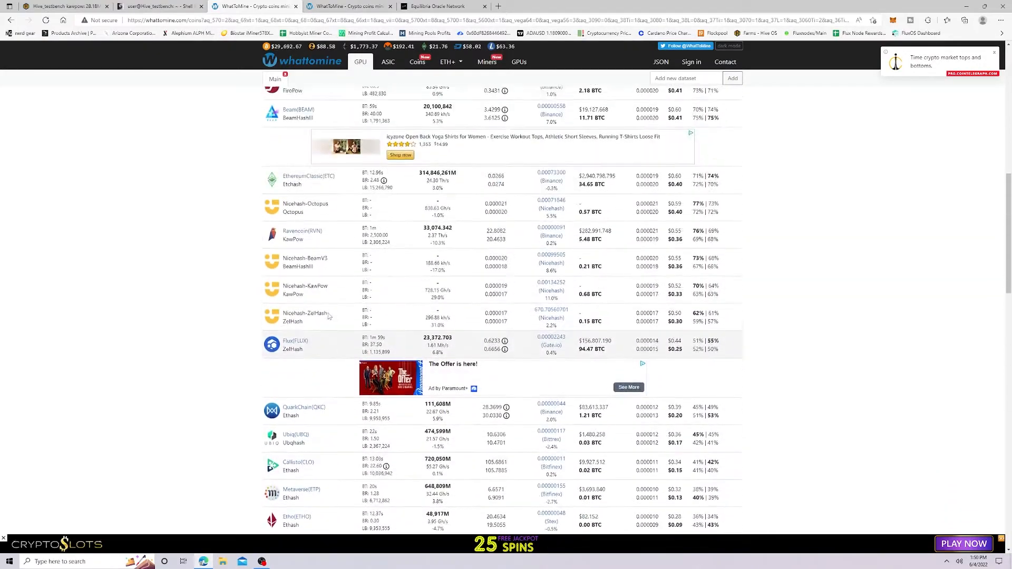
scroll("down", 3)
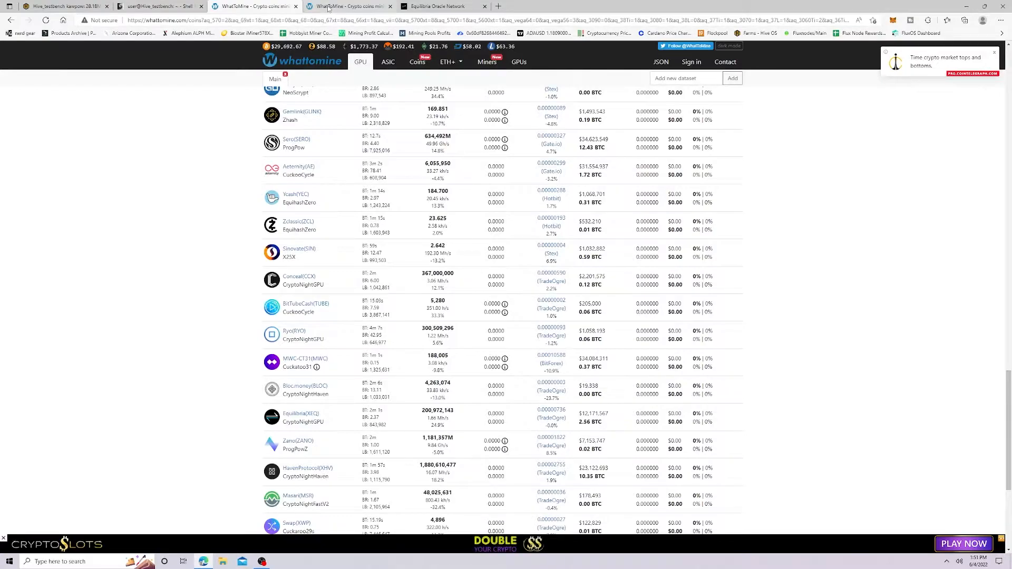
scroll("up", 3)
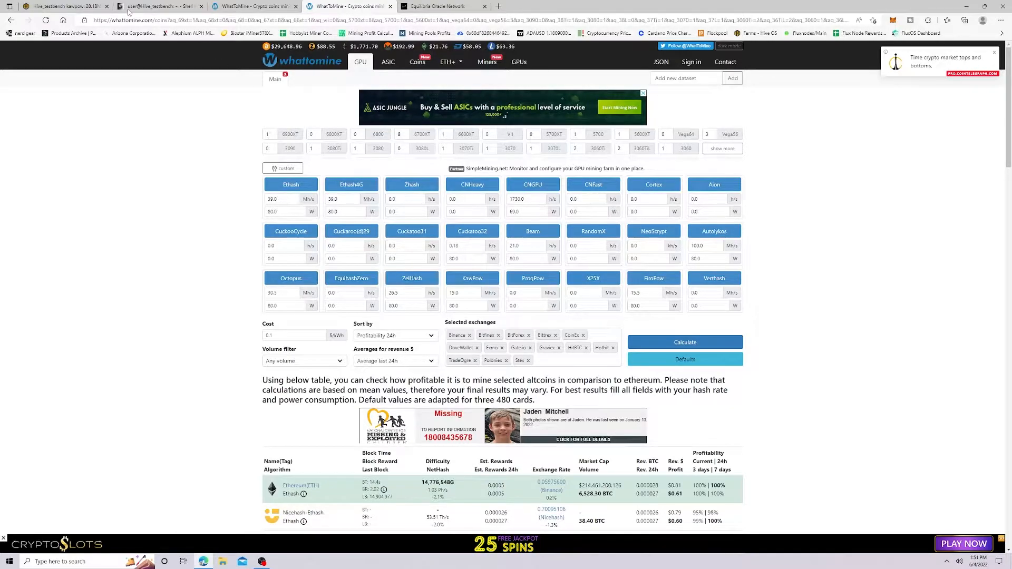
left_click(158, 6)
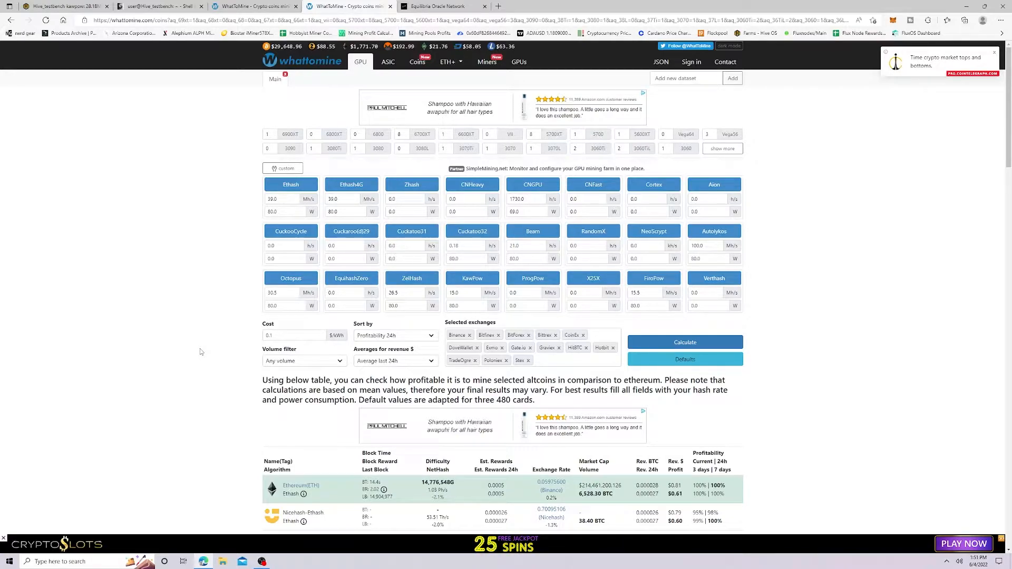
scroll("down", 3)
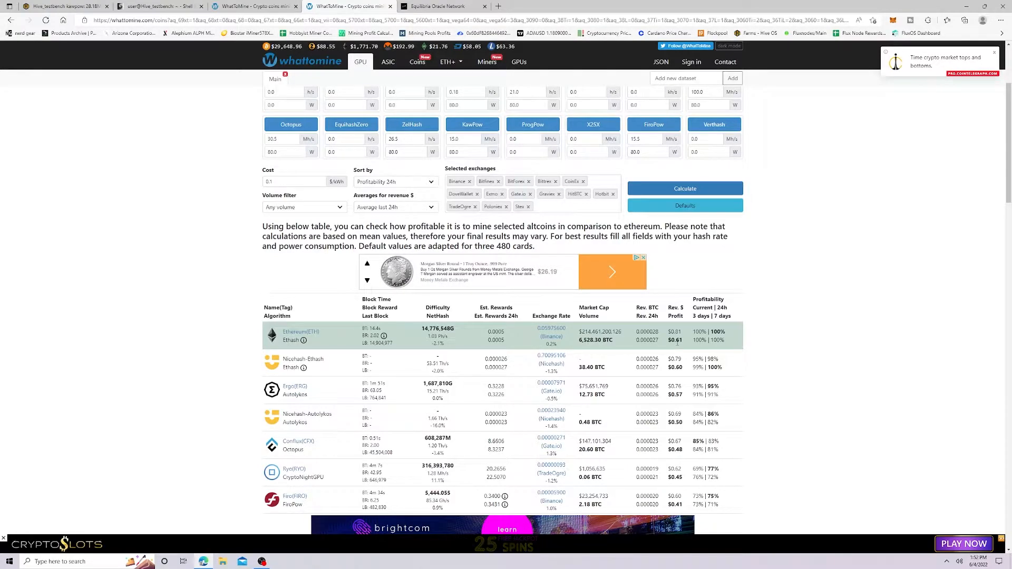
scroll("up", 3)
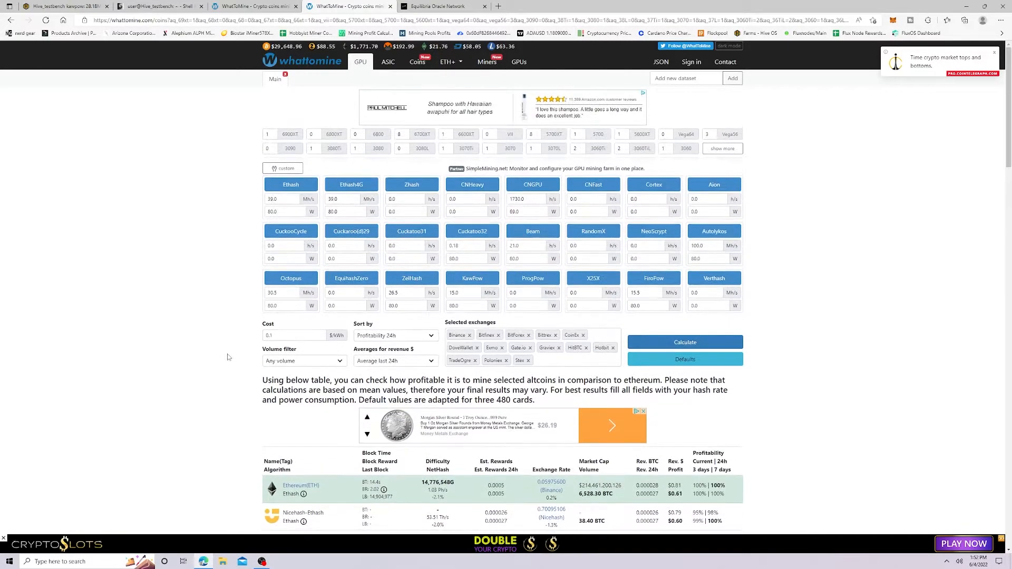
scroll("down", 3)
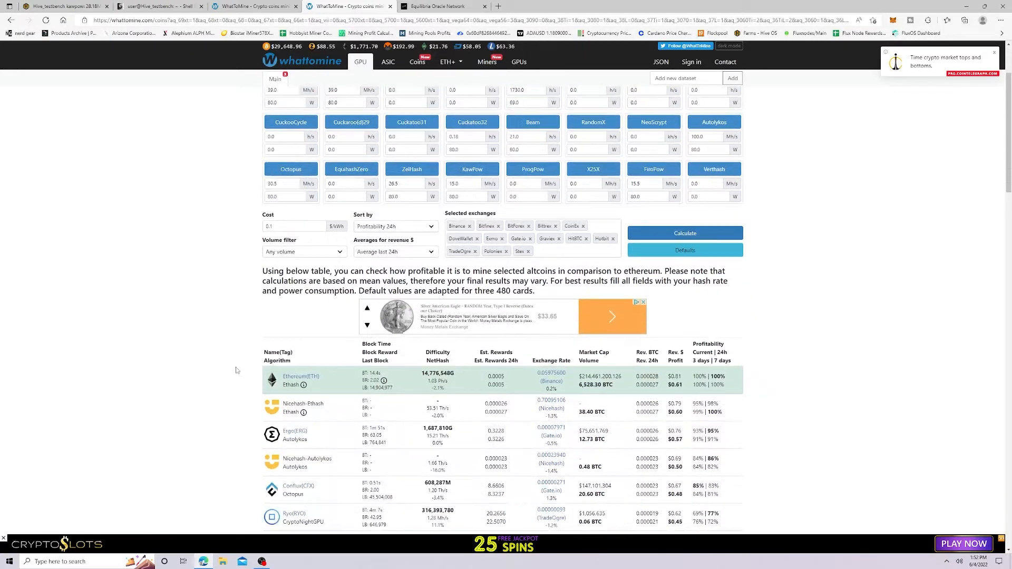
scroll("down", 3)
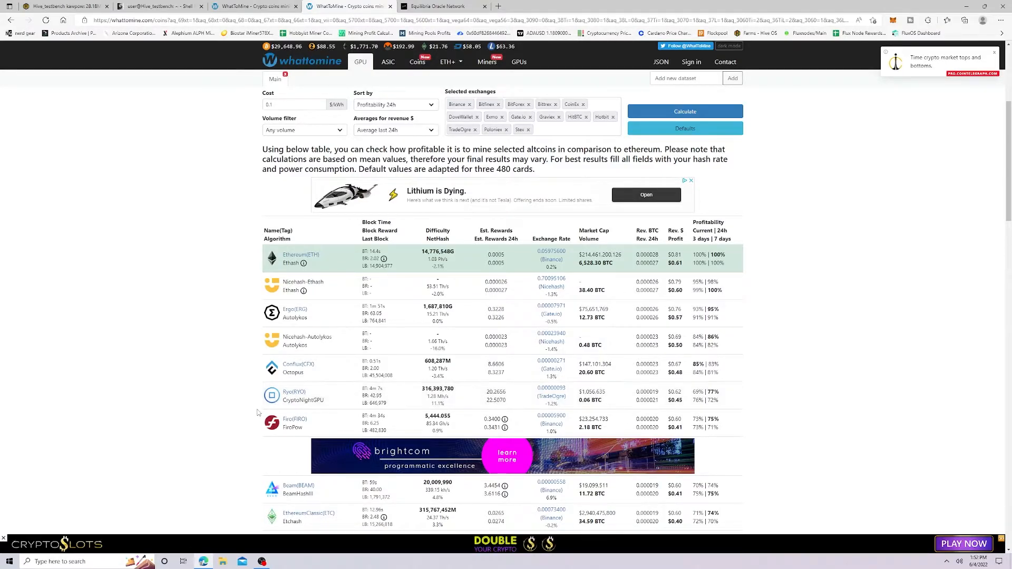
Scroll the results down past the profitable coins to zero-revenue entries like Dagger, Zcash, Conceal and Ryo
scroll("down", 3)
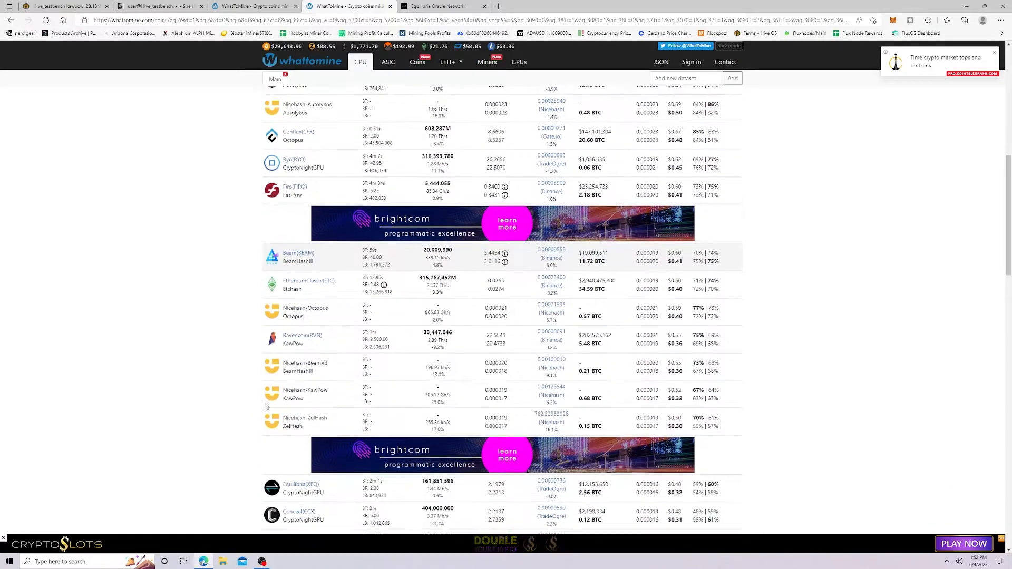
scroll("down", 3)
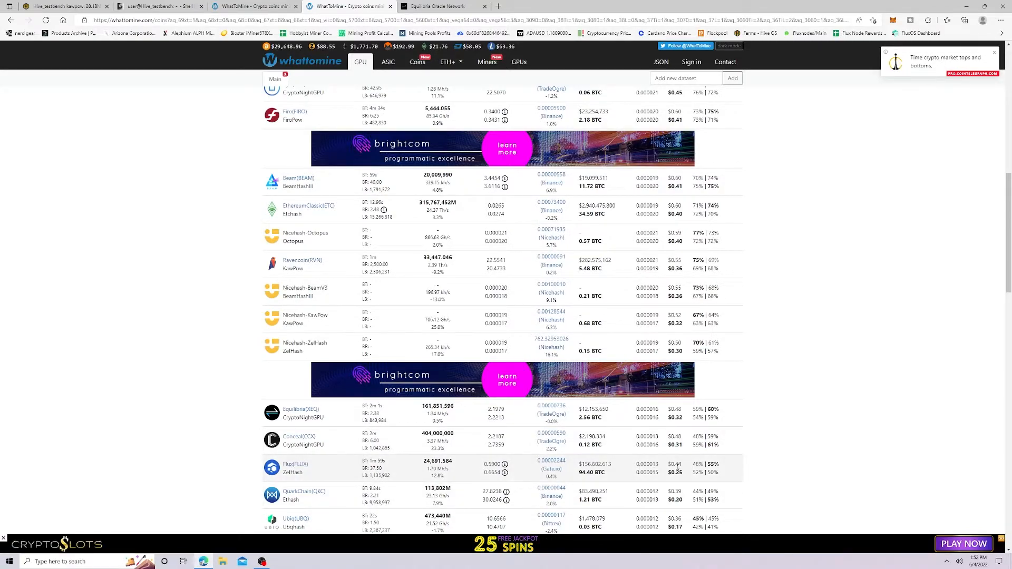
mouse_move(683, 481)
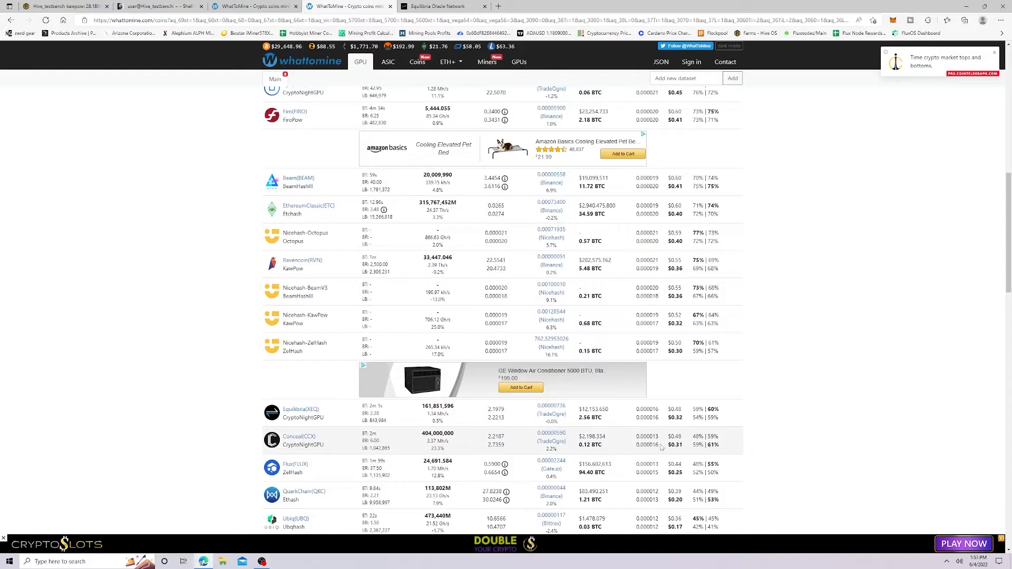
mouse_move(404, 469)
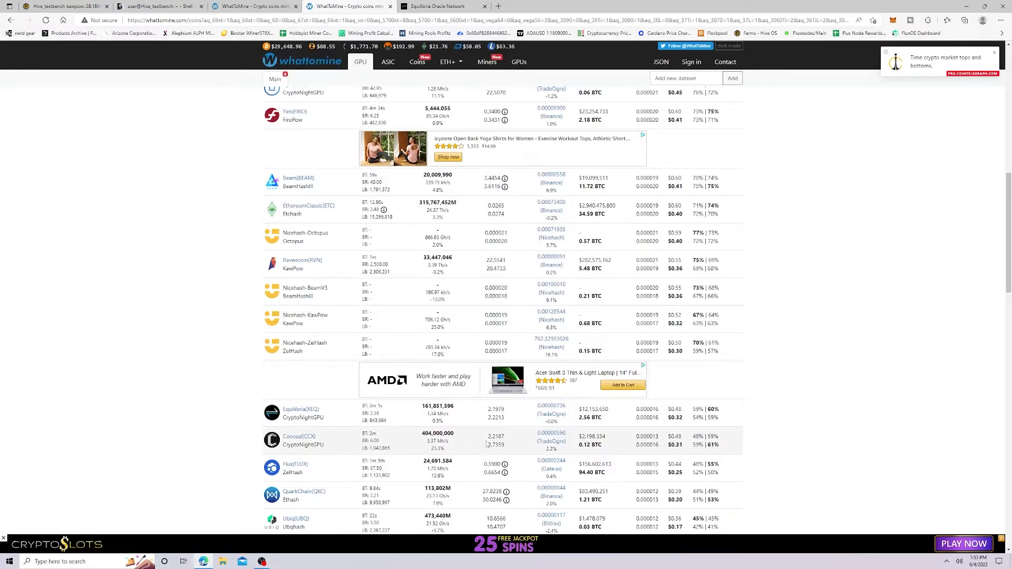
mouse_move(515, 406)
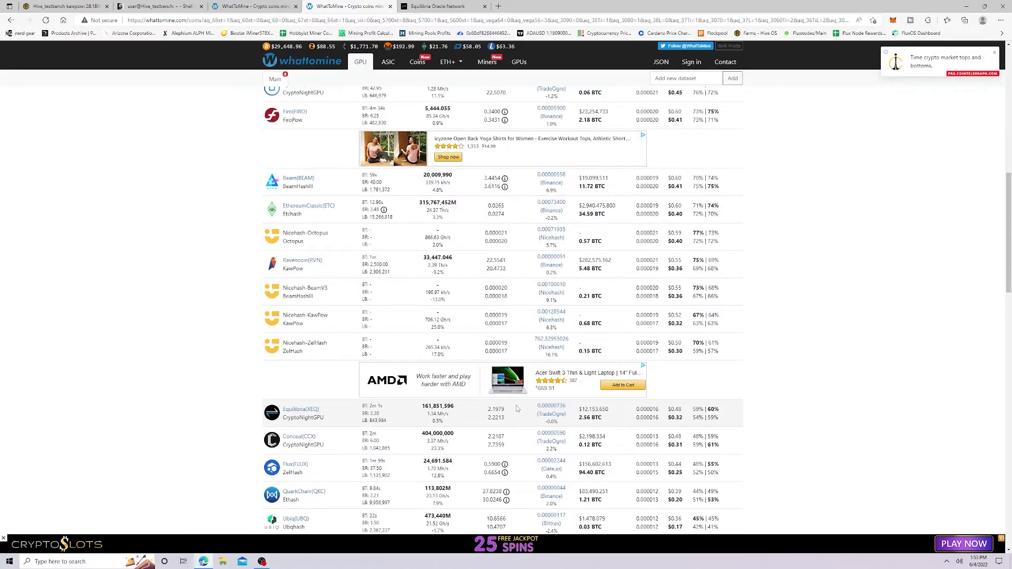
scroll("up", 3)
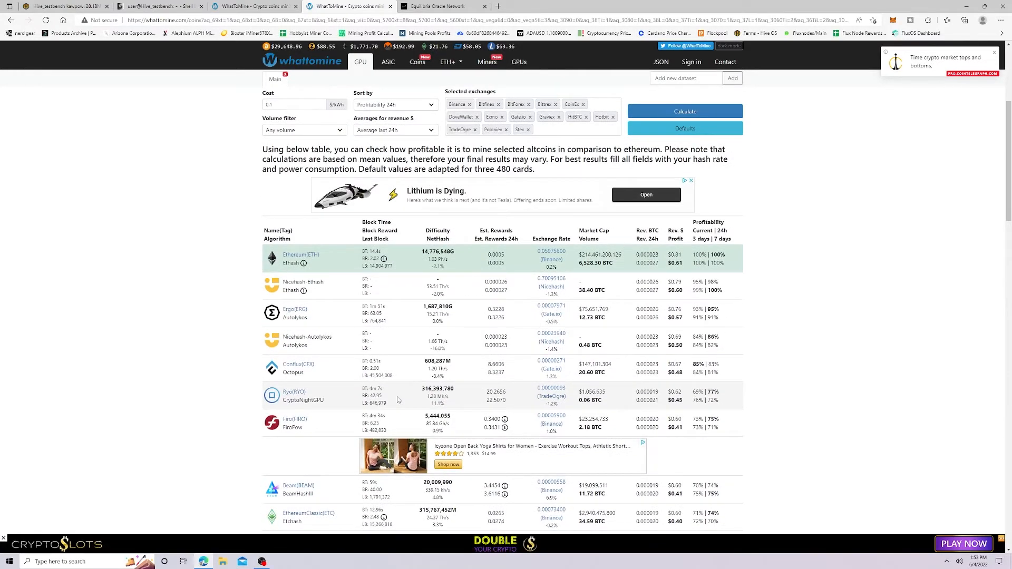
mouse_move(398, 482)
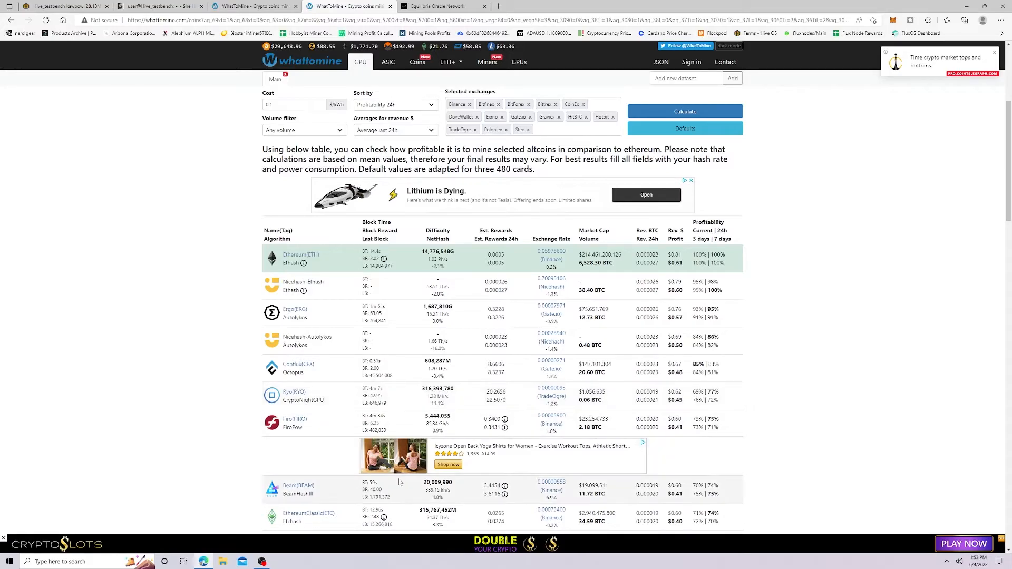
scroll("up", 3)
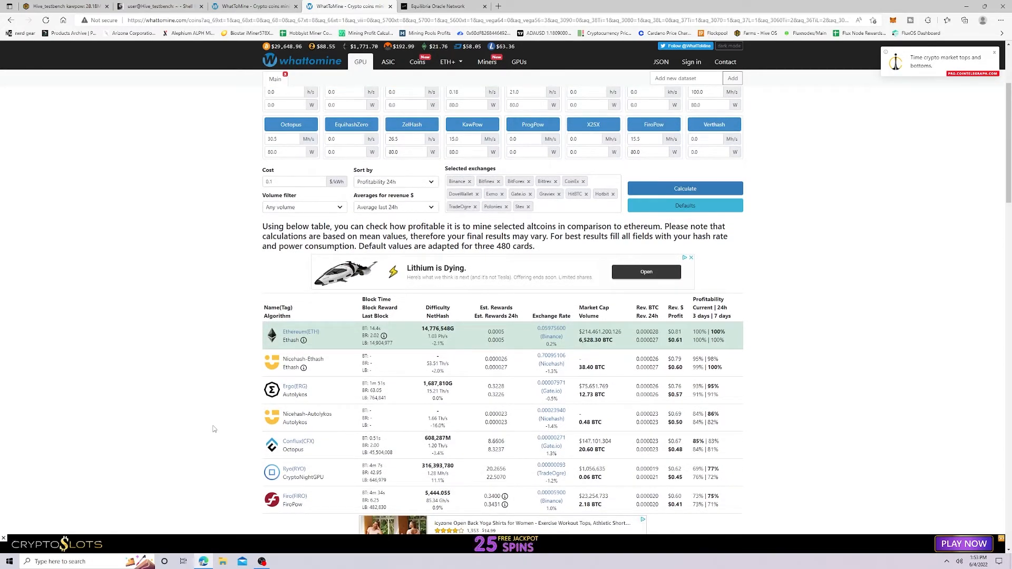
scroll("down", 3)
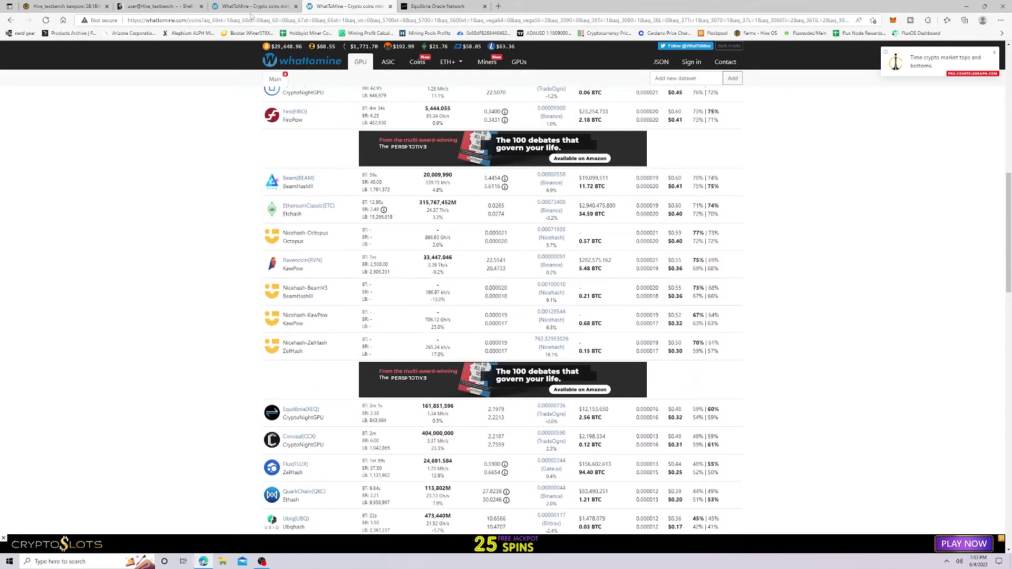
scroll("down", 3)
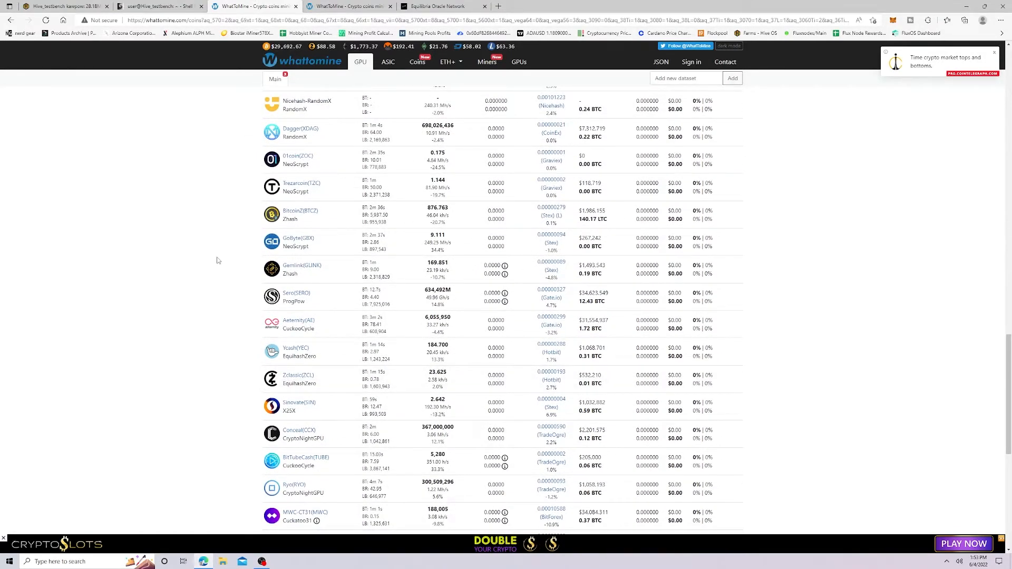
Reload the coin results for the A2000 card and scroll down through the ranking
scroll("up", 3)
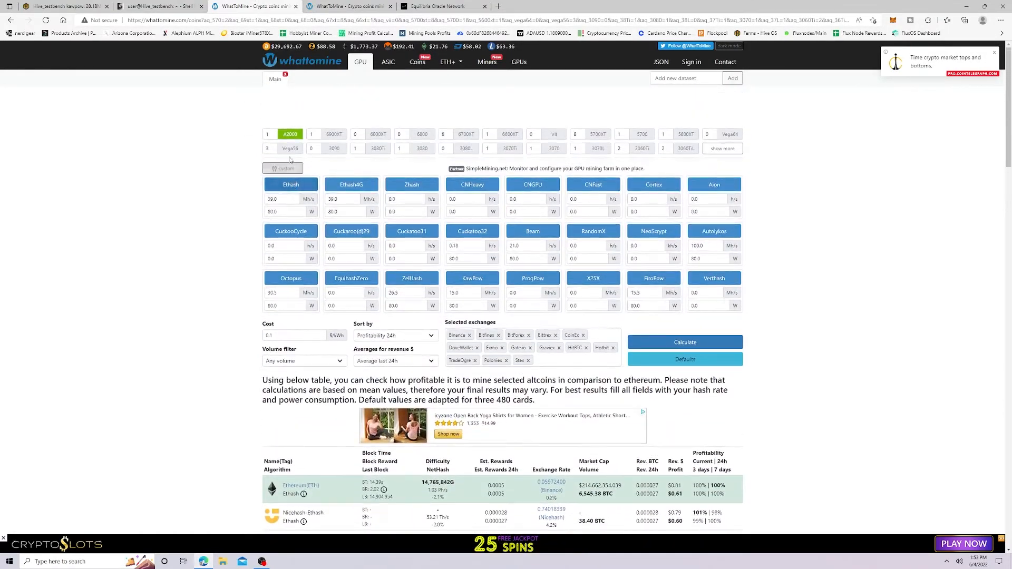
left_click(721, 149)
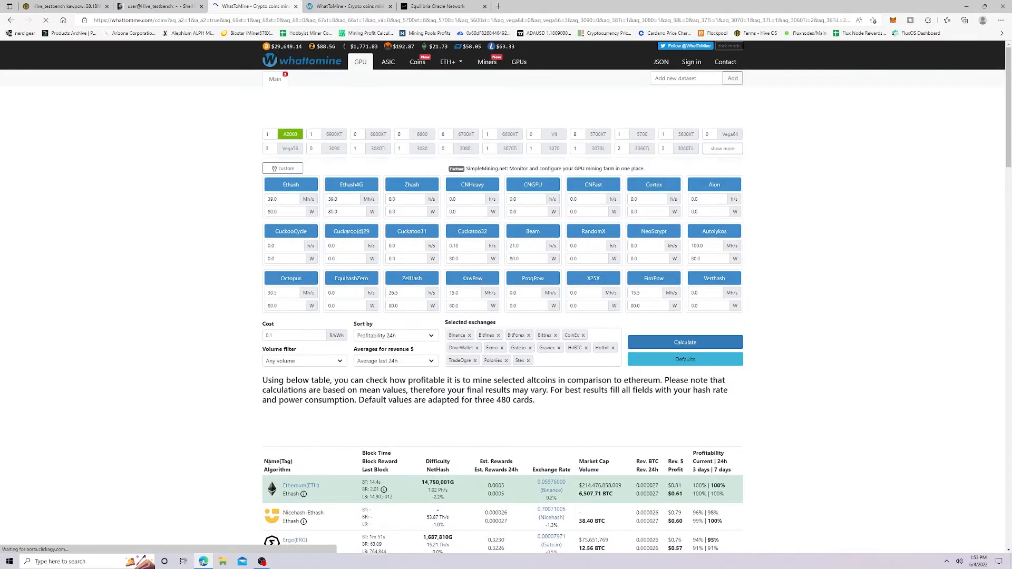
scroll("down", 3)
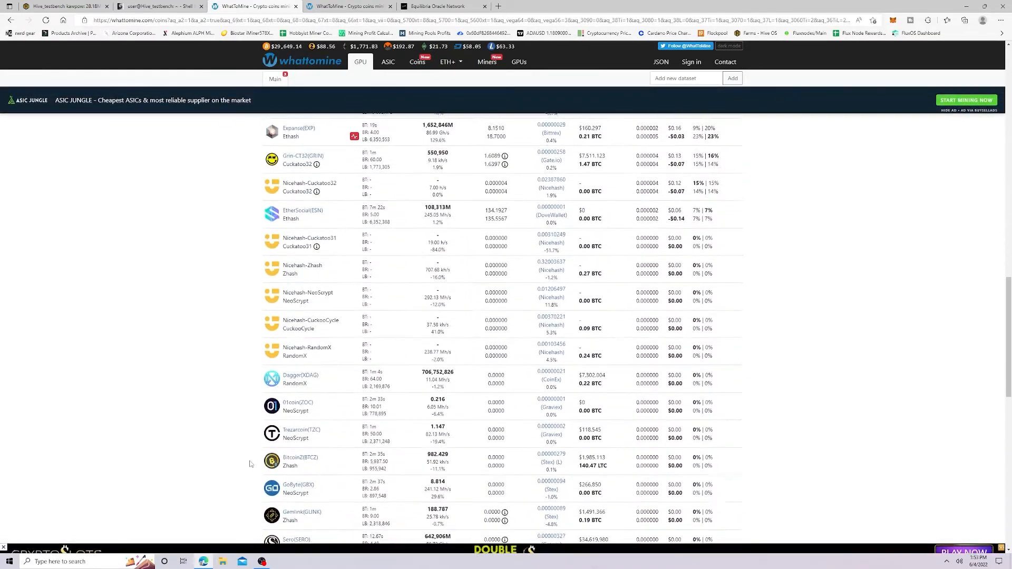
scroll("down", 3)
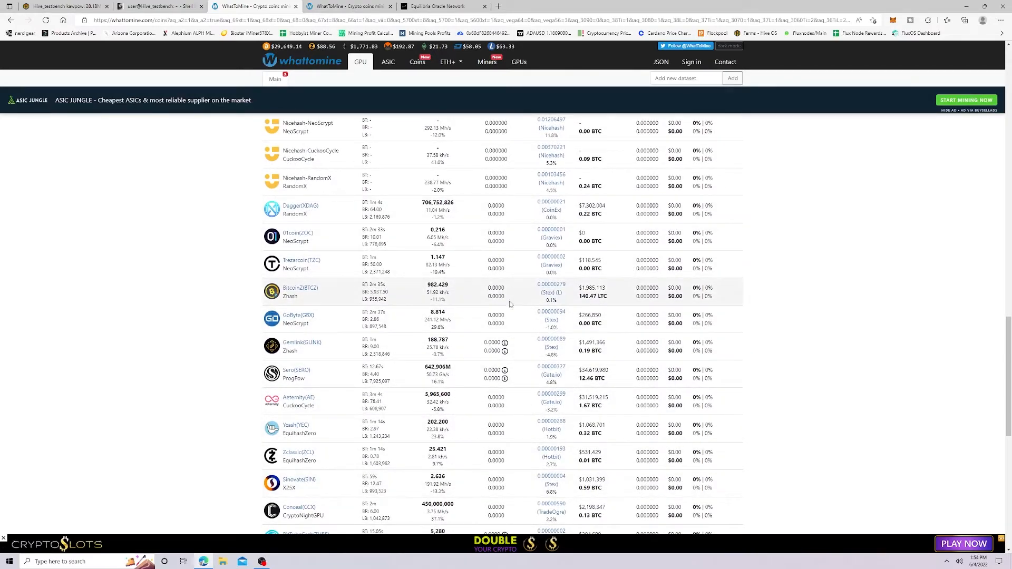
scroll("down", 3)
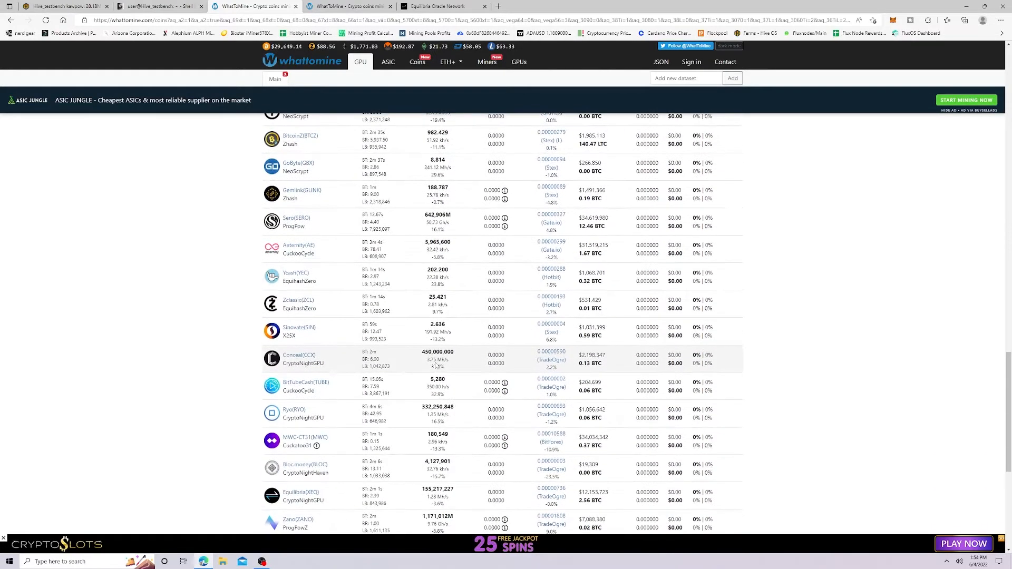
scroll("down", 3)
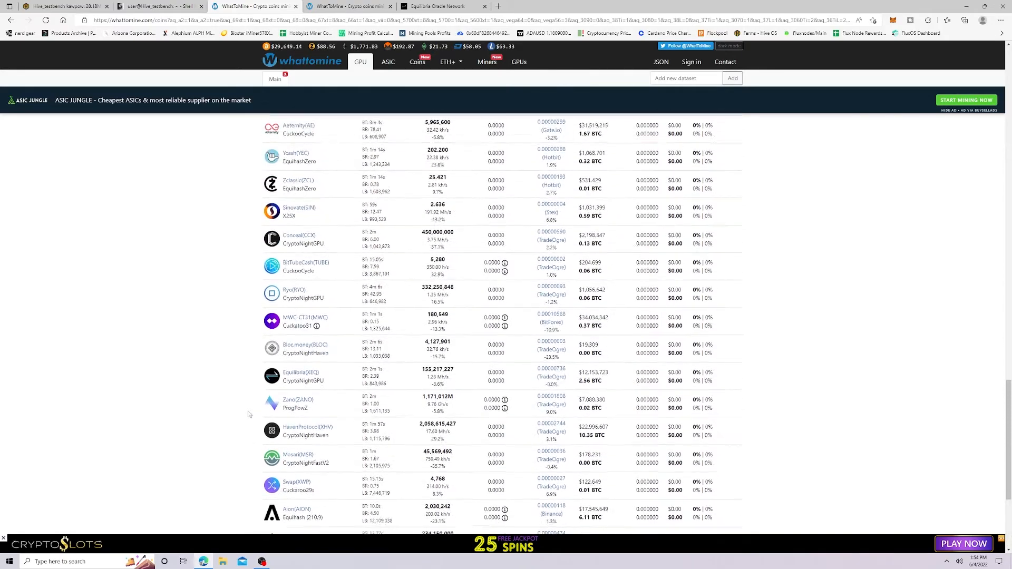
Scroll to Equilibria (XEQ) and Conceal ranked near 60% of Ethereum's profitability
scroll("up", 3)
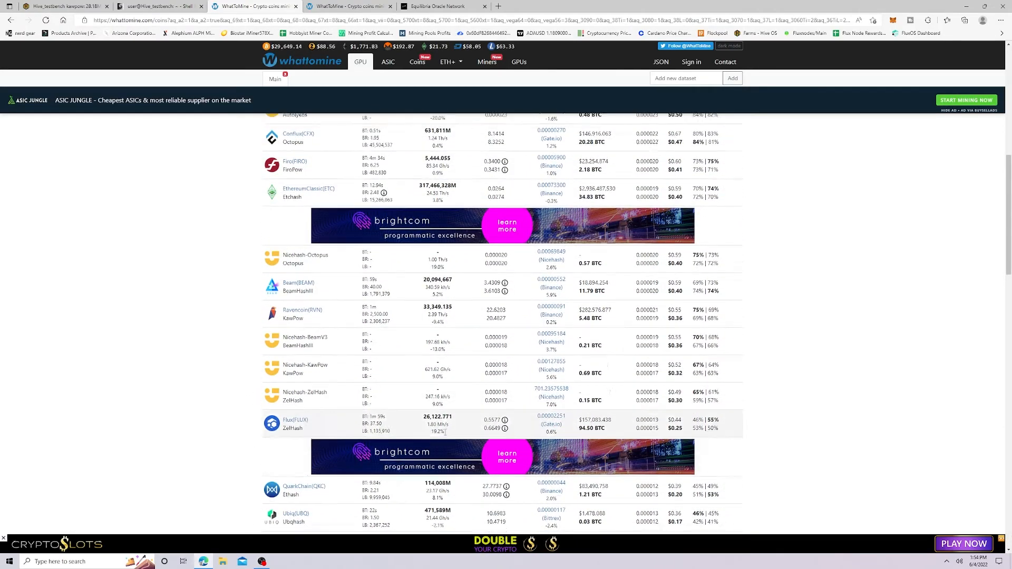
scroll("up", 3)
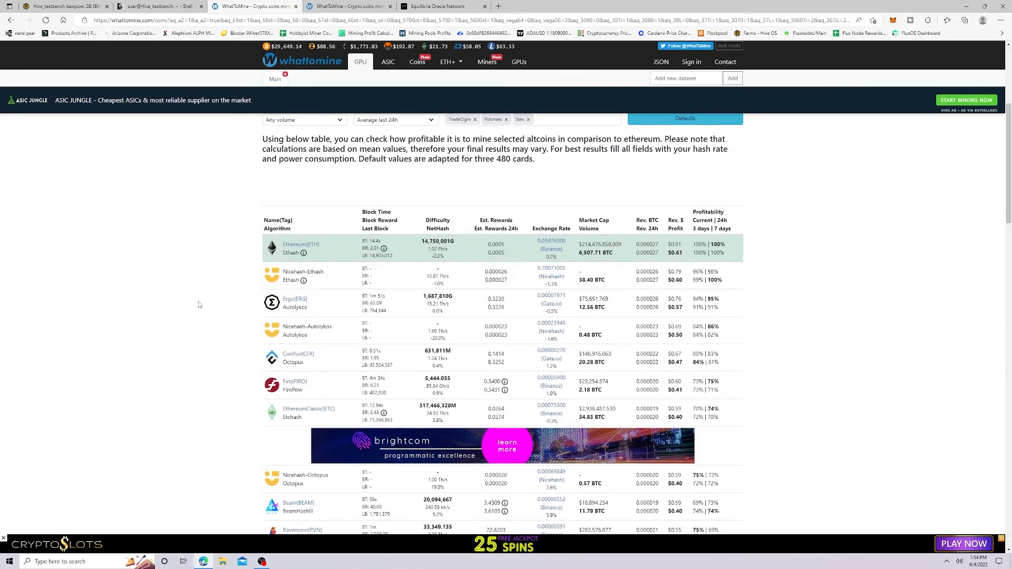
mouse_move(208, 299)
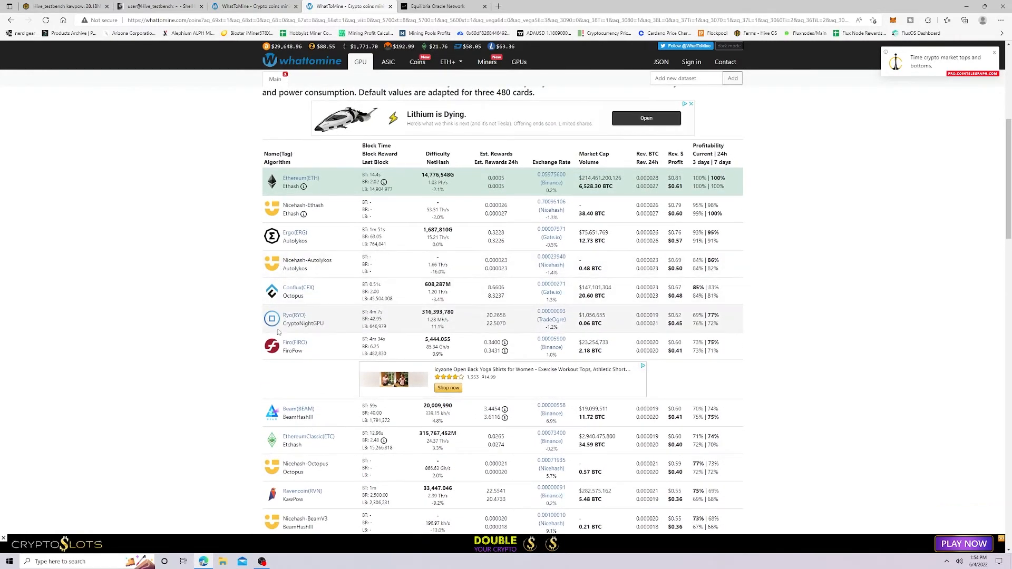
scroll("down", 3)
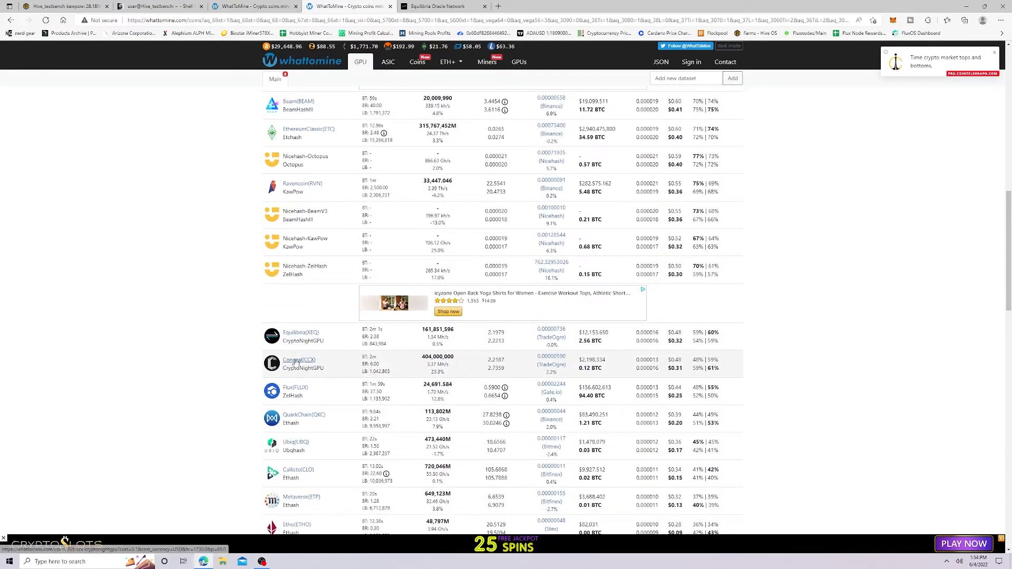